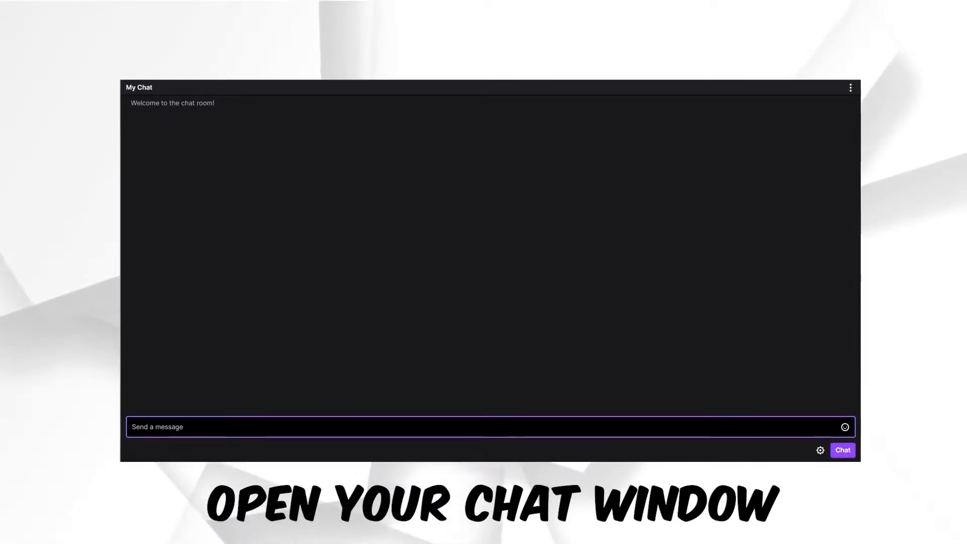
text(!command add !)
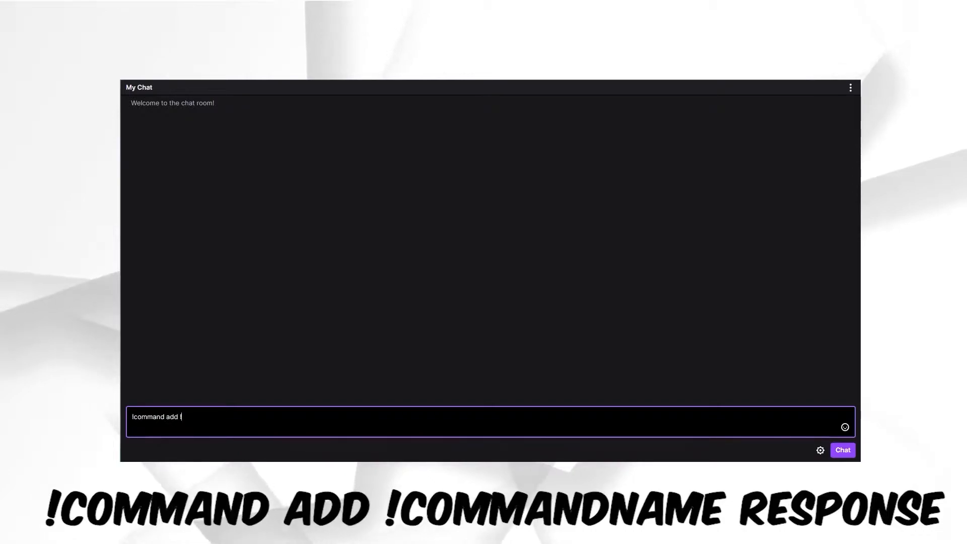
text(he)
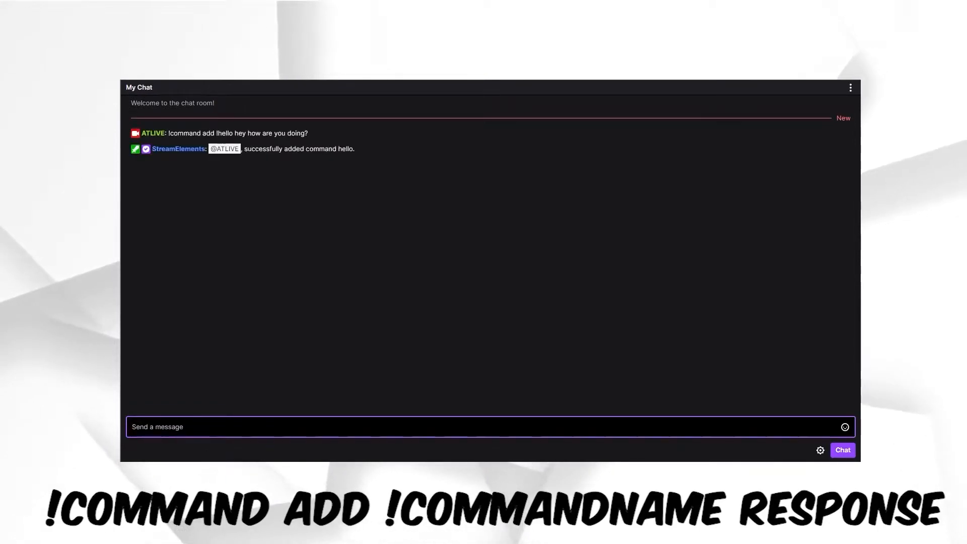
text(!)
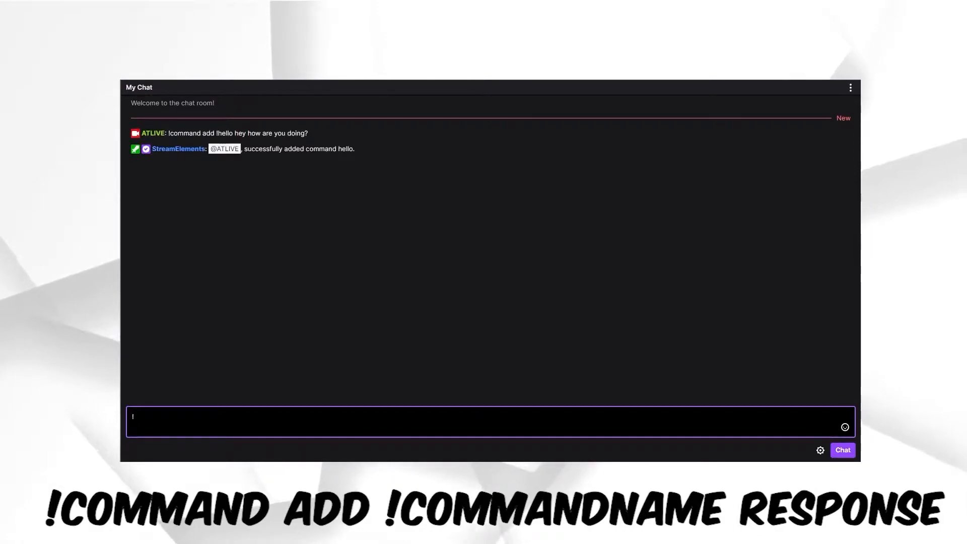
text(hello)
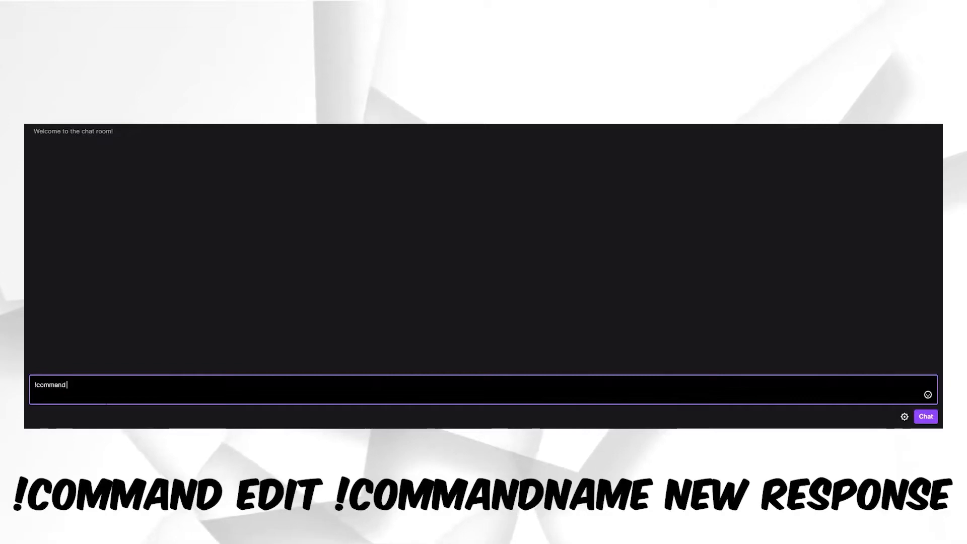
text(edit)
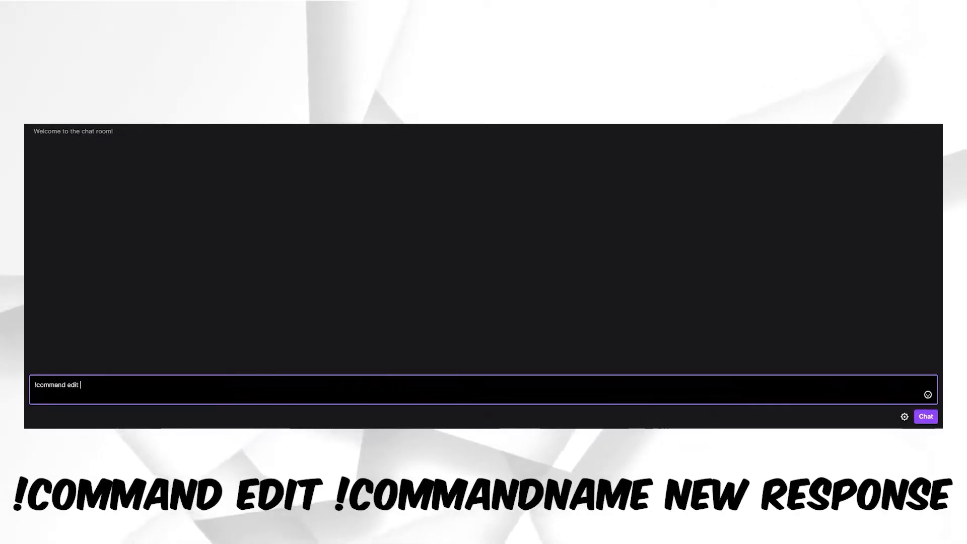
text(!hello)
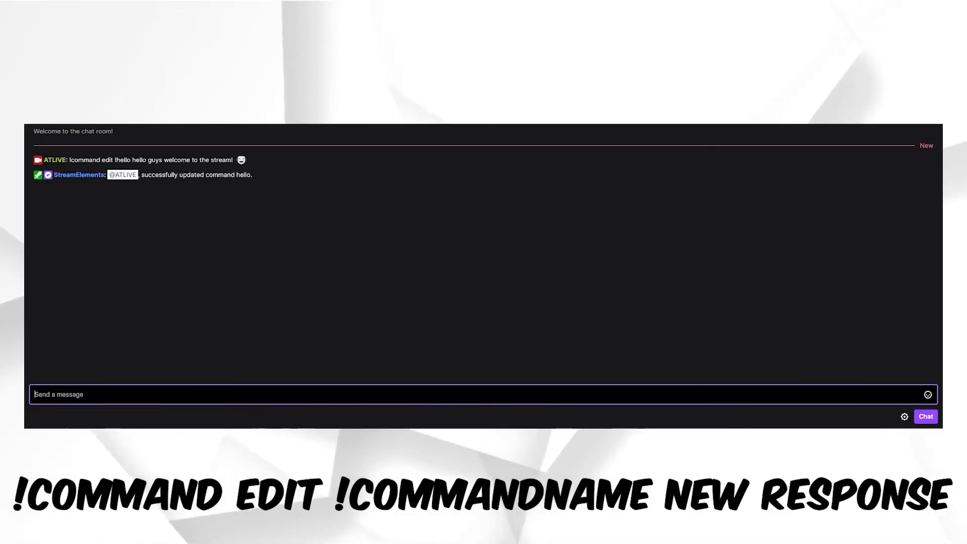
text(!)
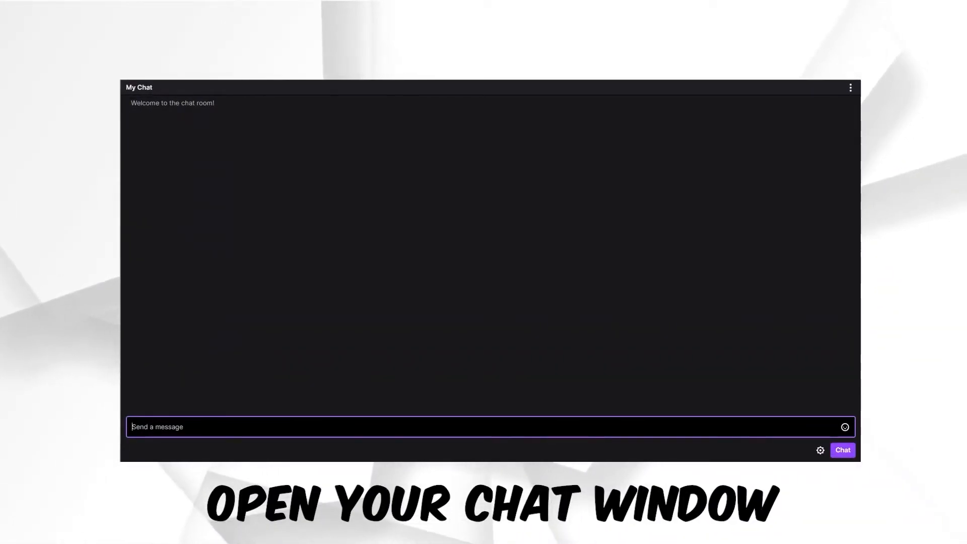
text(!command)
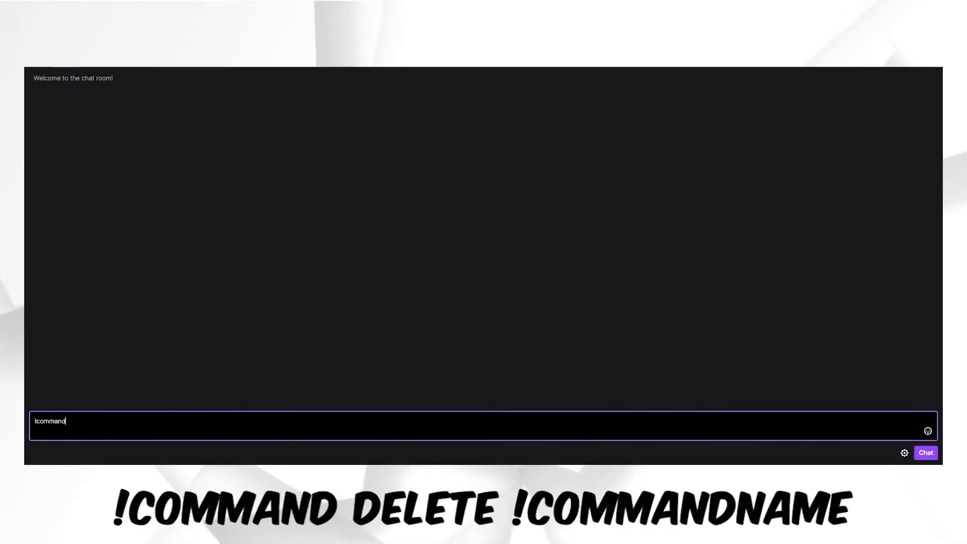
text(delete)
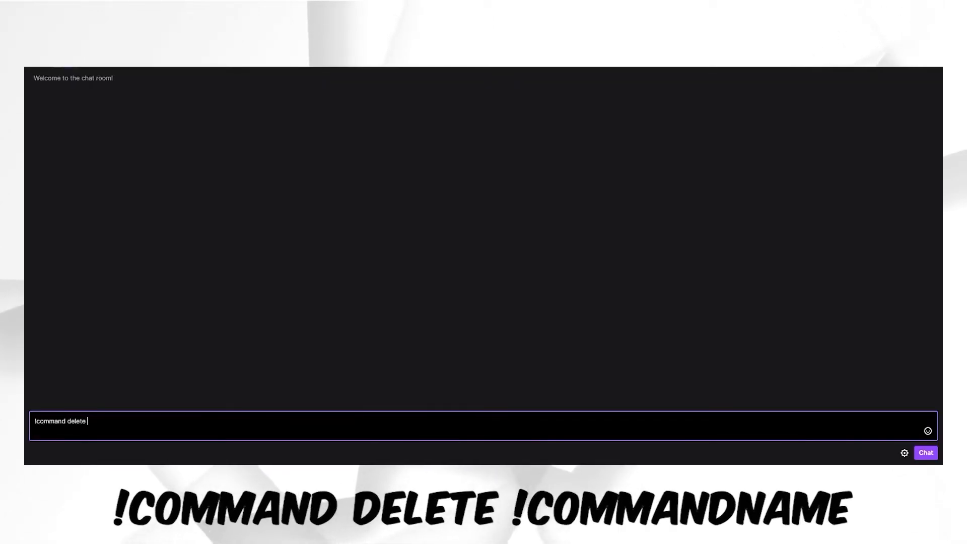
text(!hello)
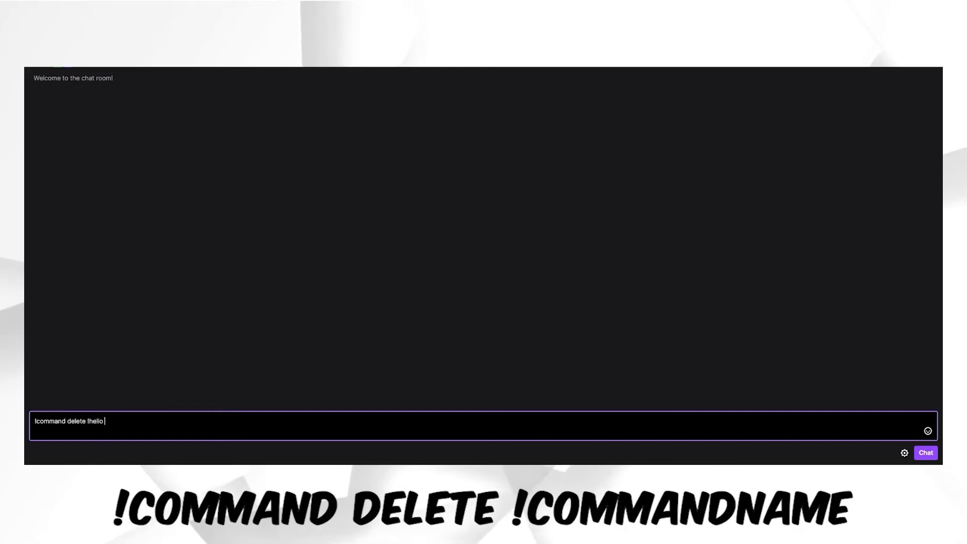